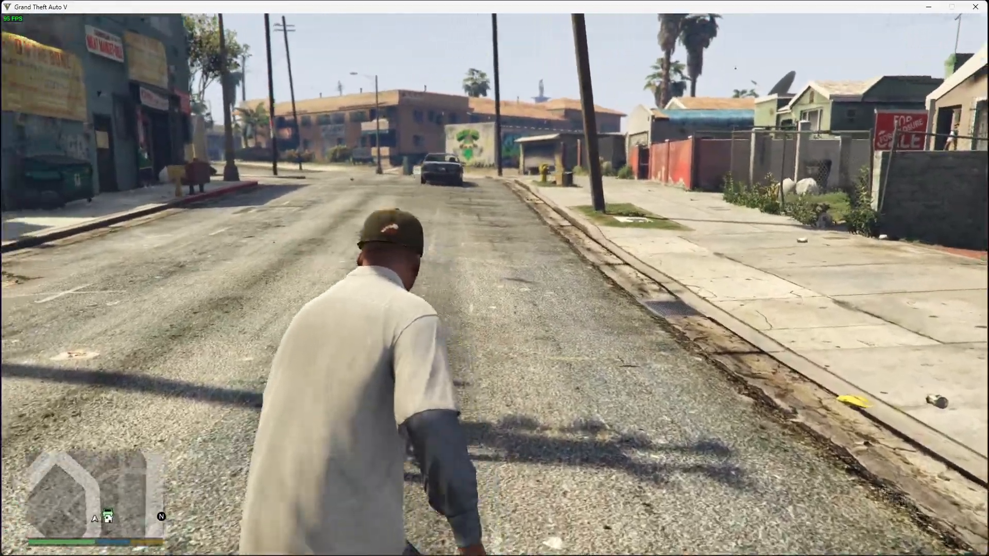
Step: Pause gameplay to bring up the pause menu showing the city map
key(w)
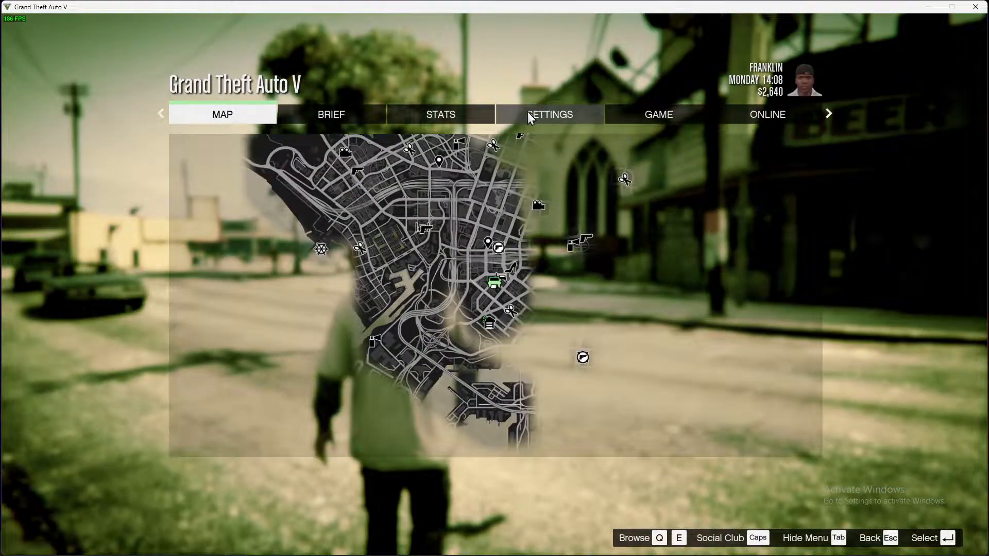
Step: Go to Settings and show the Keyboard / Mouse options page
click(549, 114)
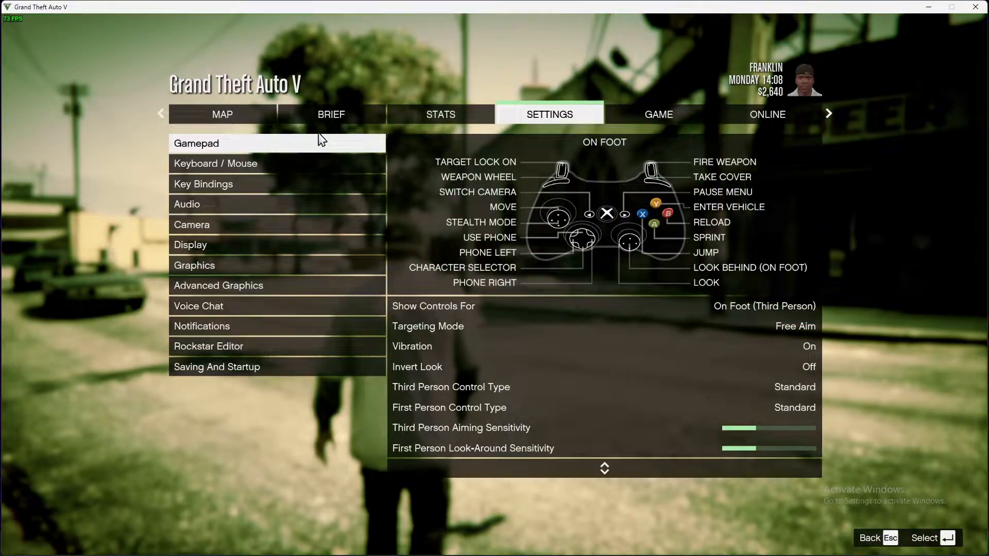
click(215, 164)
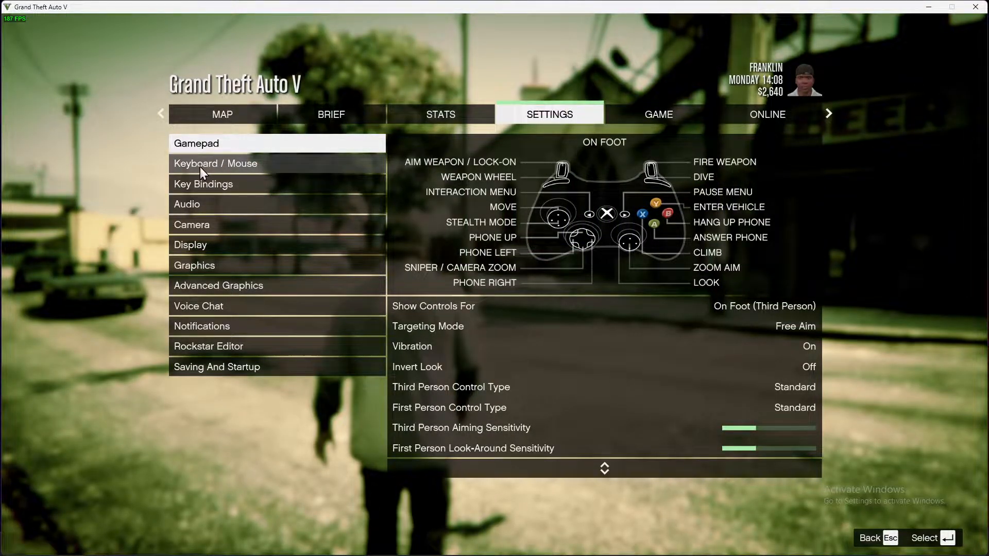
click(215, 164)
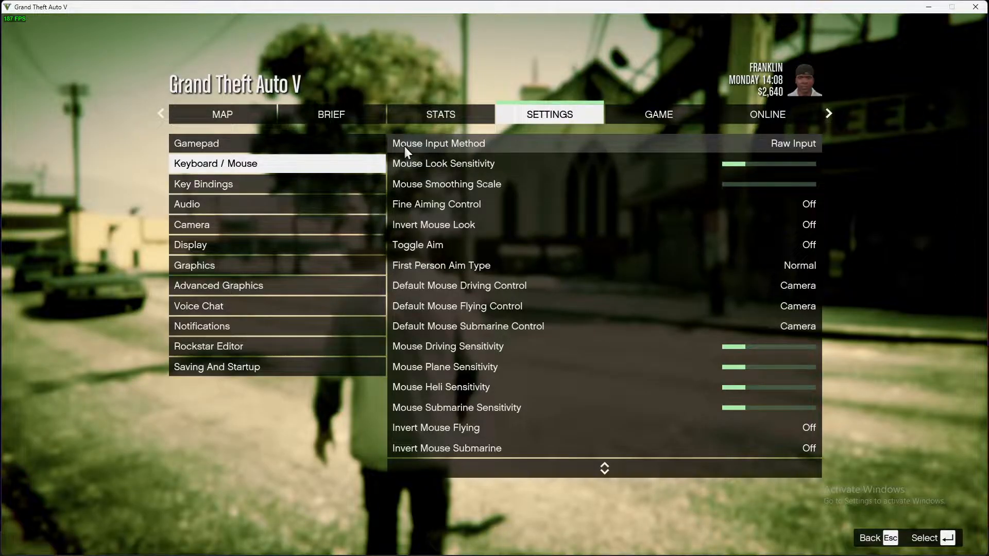
mouse_move(768, 157)
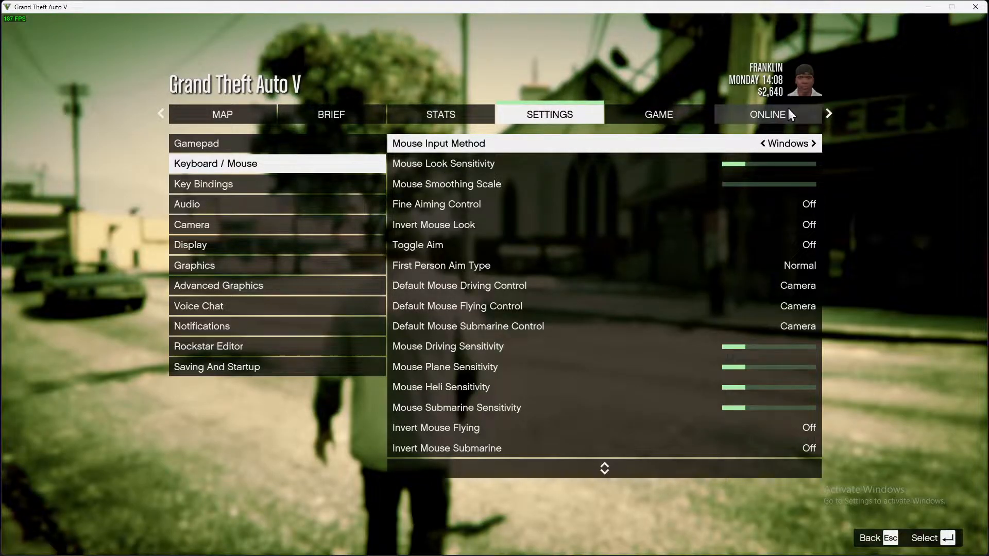
mouse_move(304, 197)
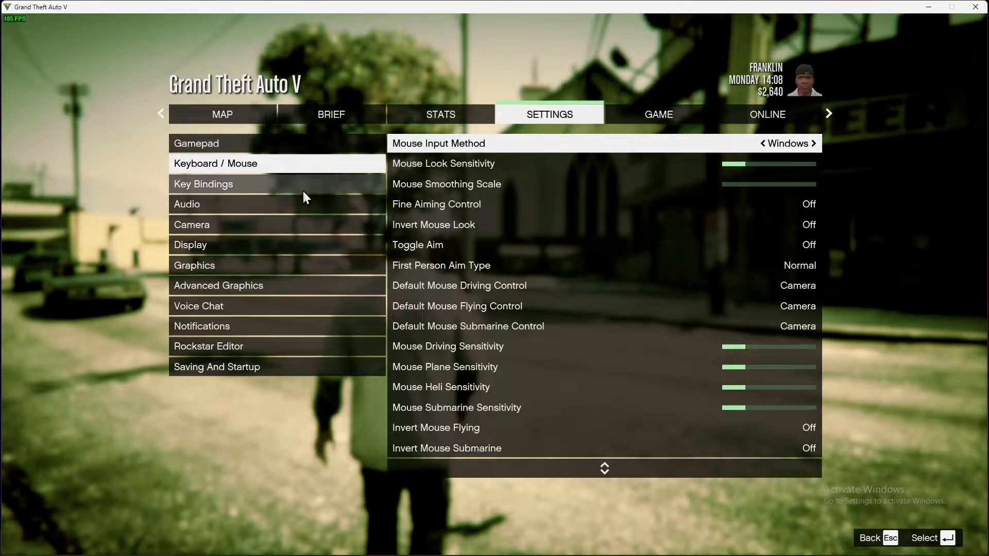
mouse_move(242, 184)
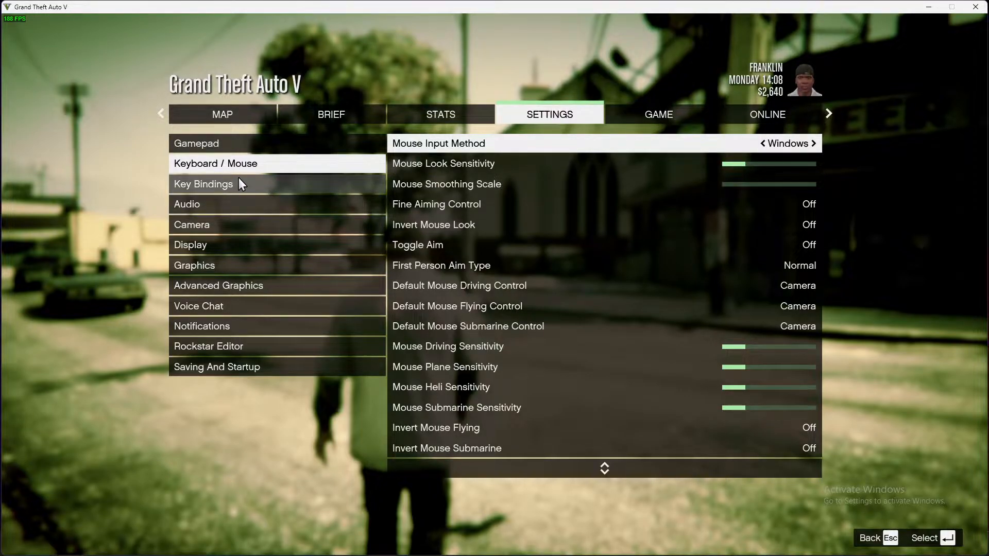
Step: Check the Display, Graphics and Advanced Graphics settings, then switch VSync from Off to on
click(190, 245)
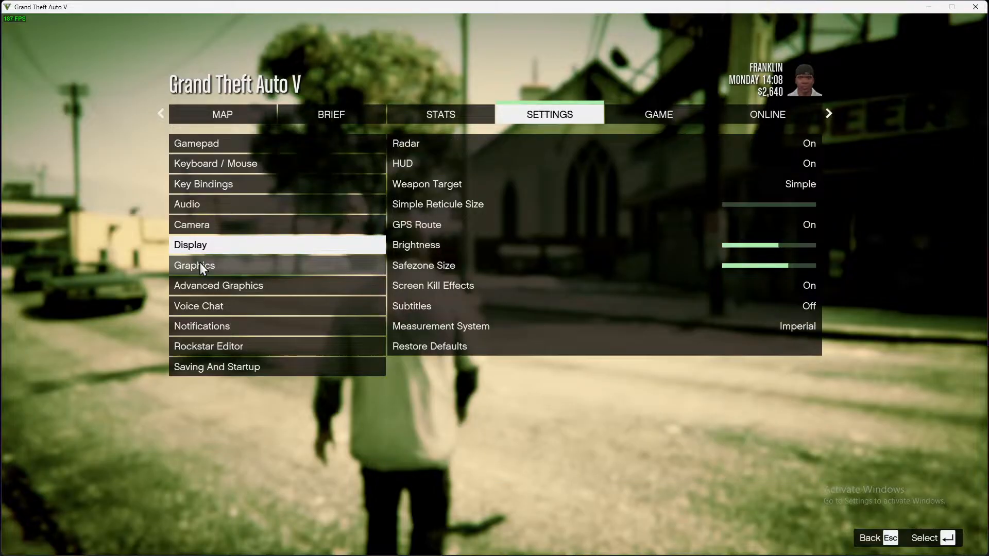
click(195, 265)
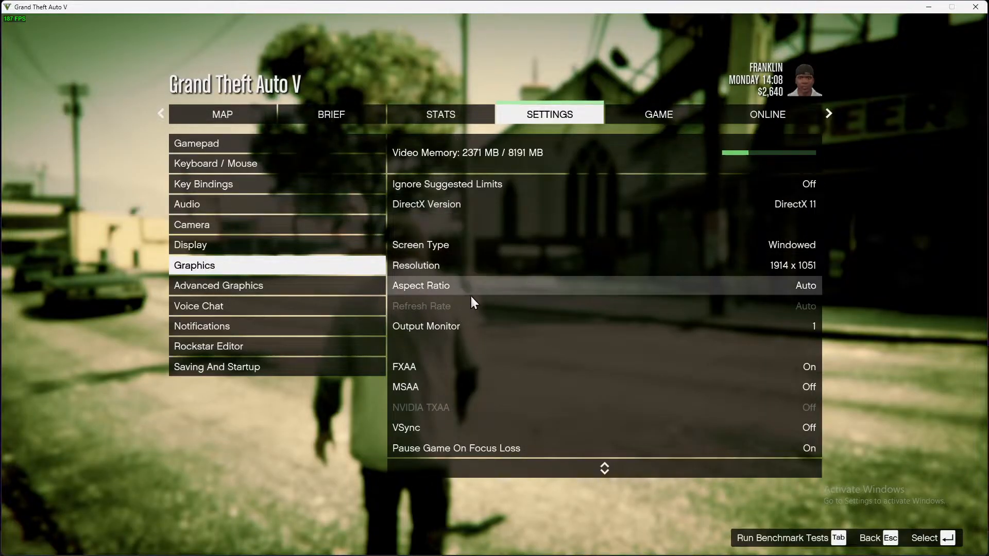
click(218, 284)
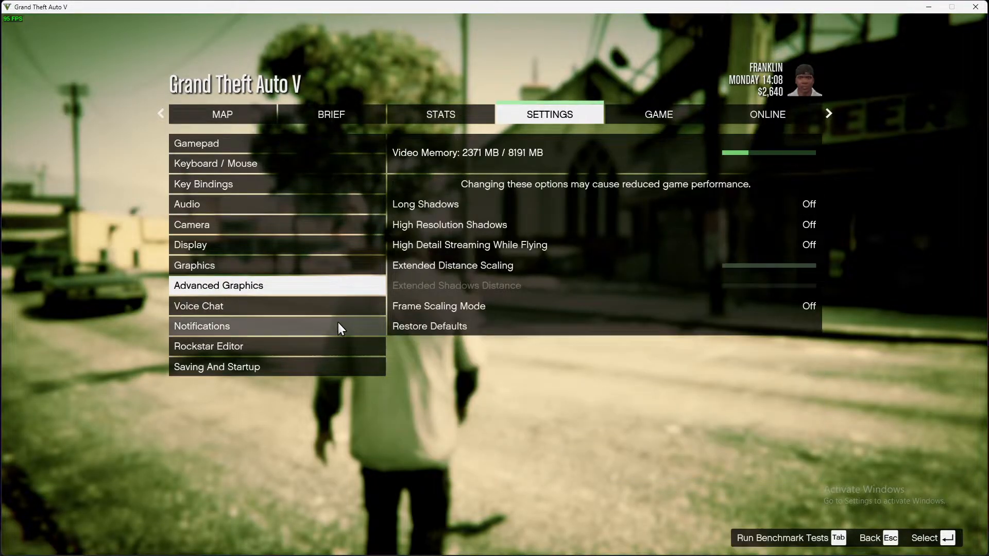
click(194, 265)
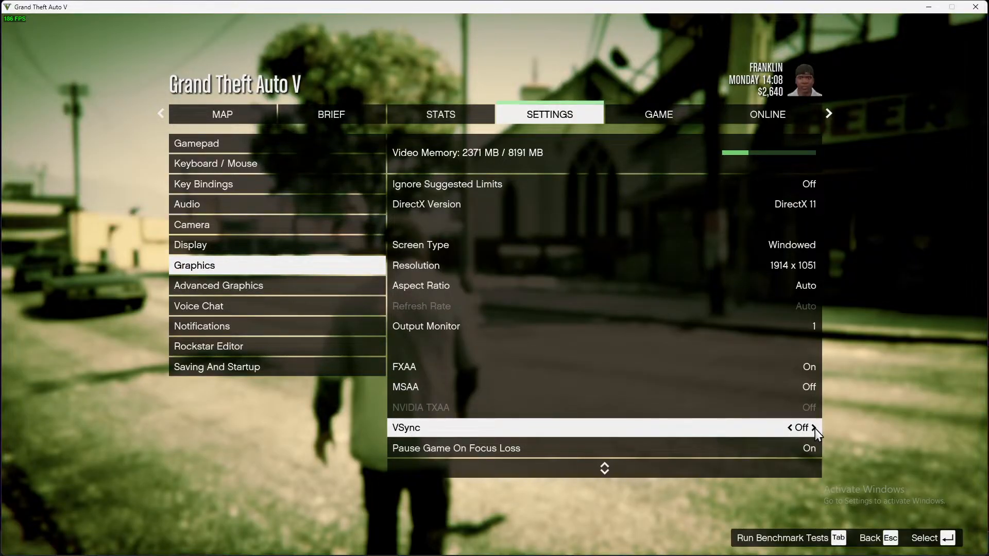
click(814, 428)
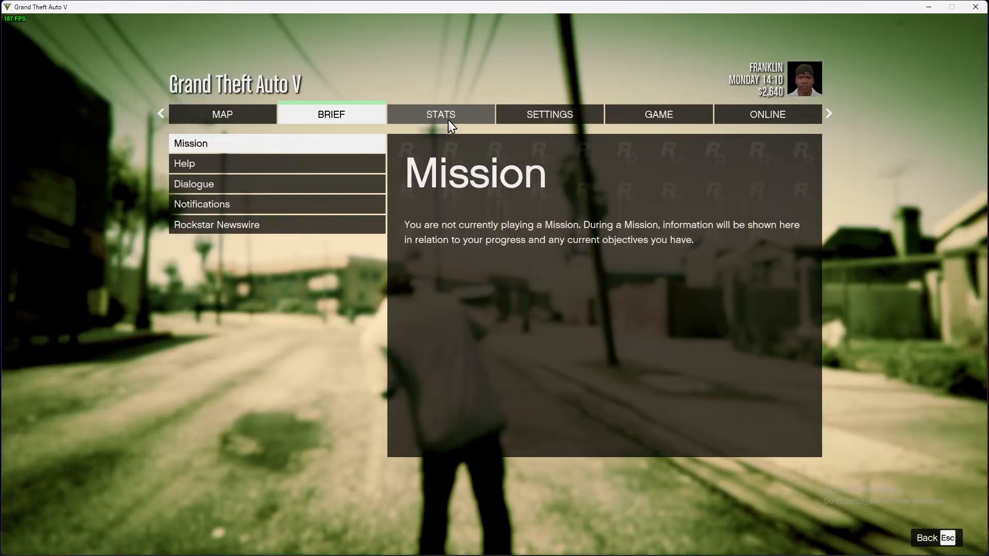
click(439, 115)
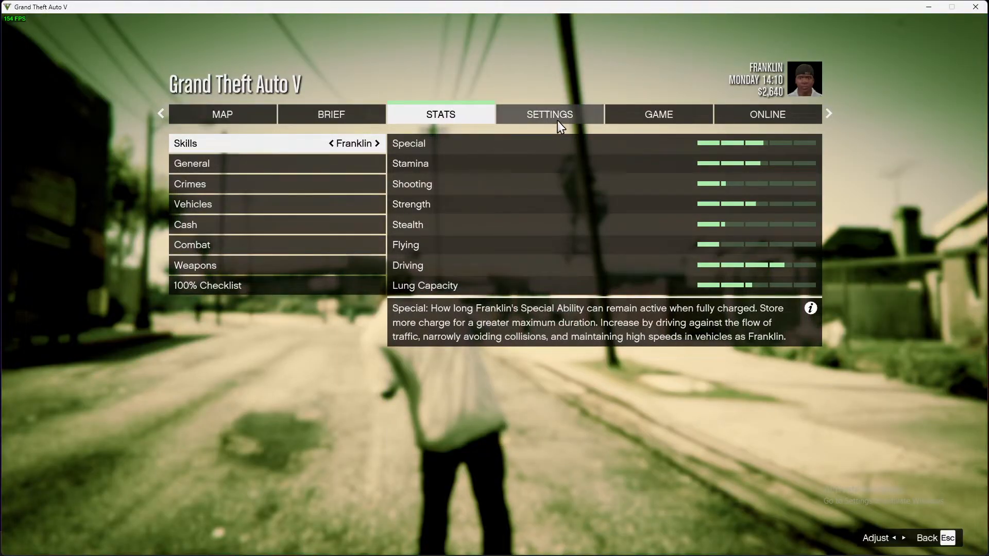
click(549, 114)
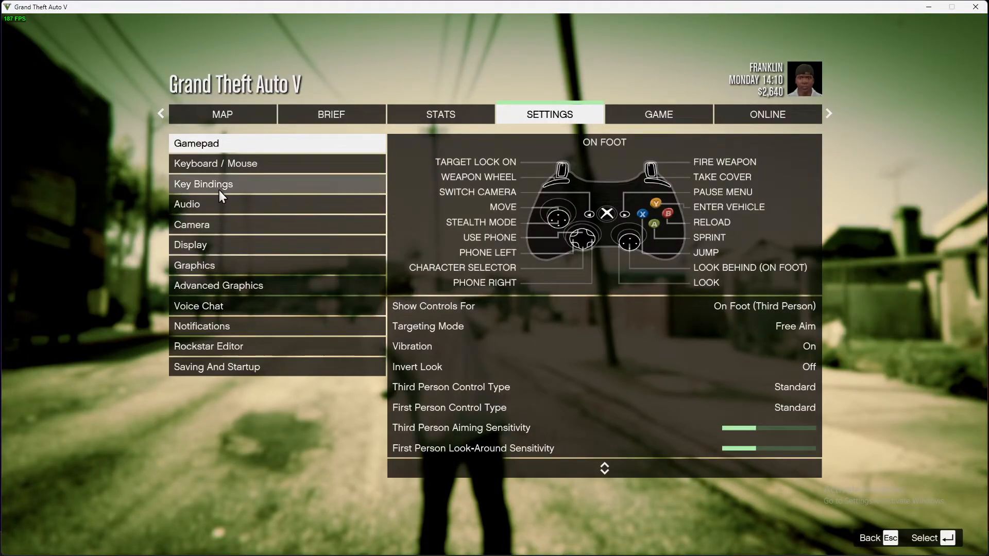
click(330, 114)
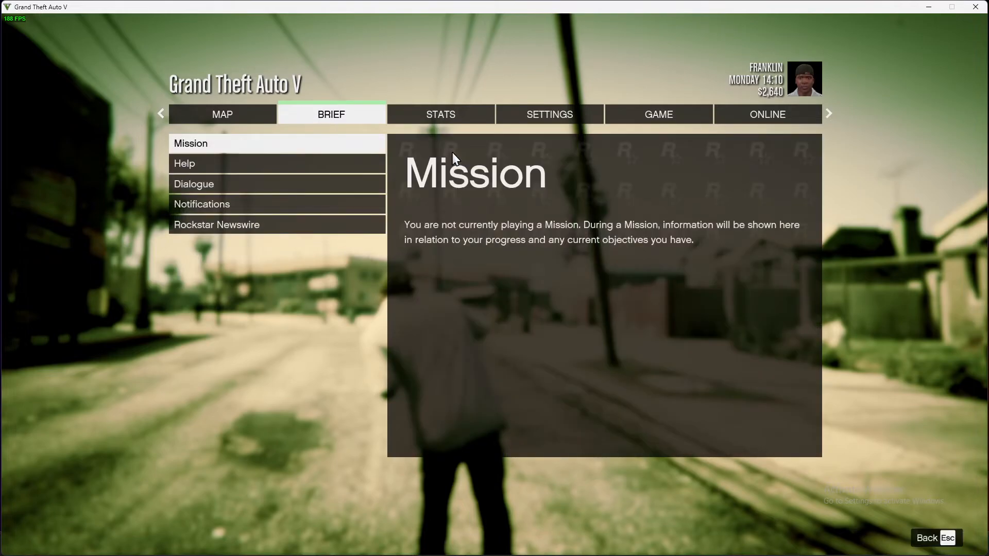
mouse_move(28, 233)
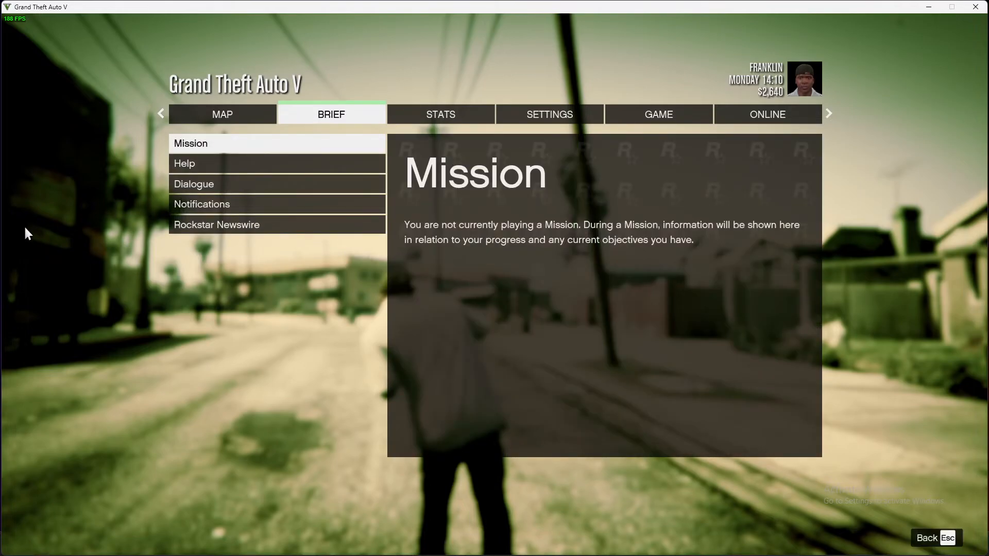